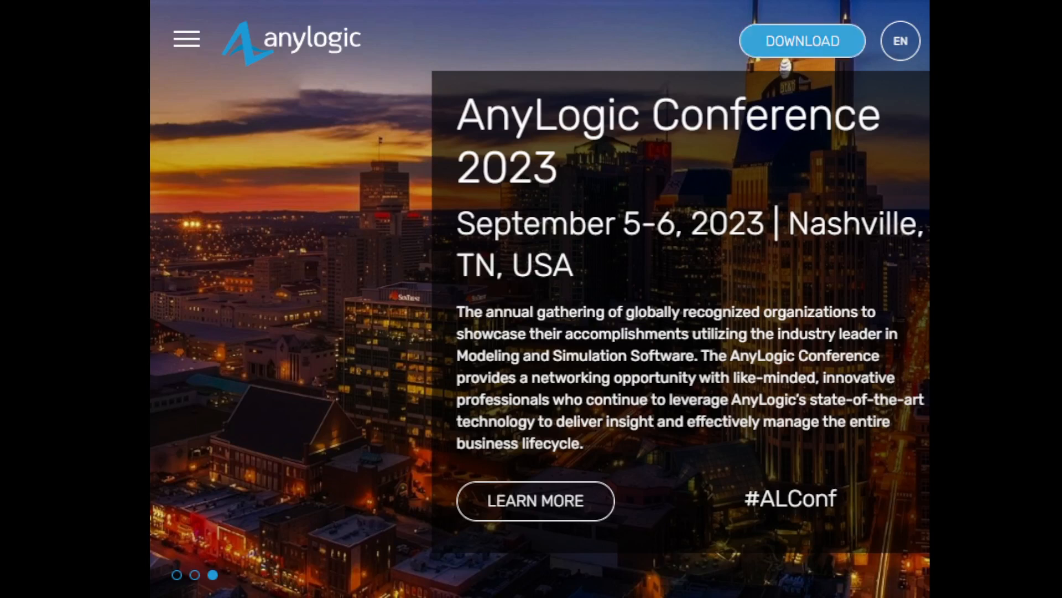
- Go to the AnyLogic download page from the anylogic.com header
left_click(803, 41)
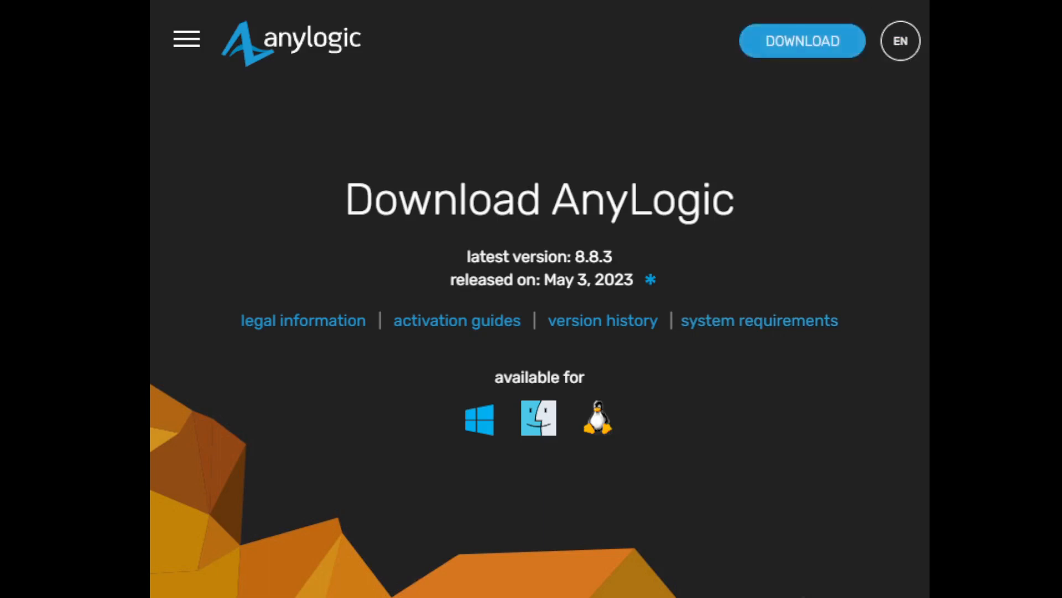
- Scroll the download page to bring the three edition cards into view
scroll("down", 3)
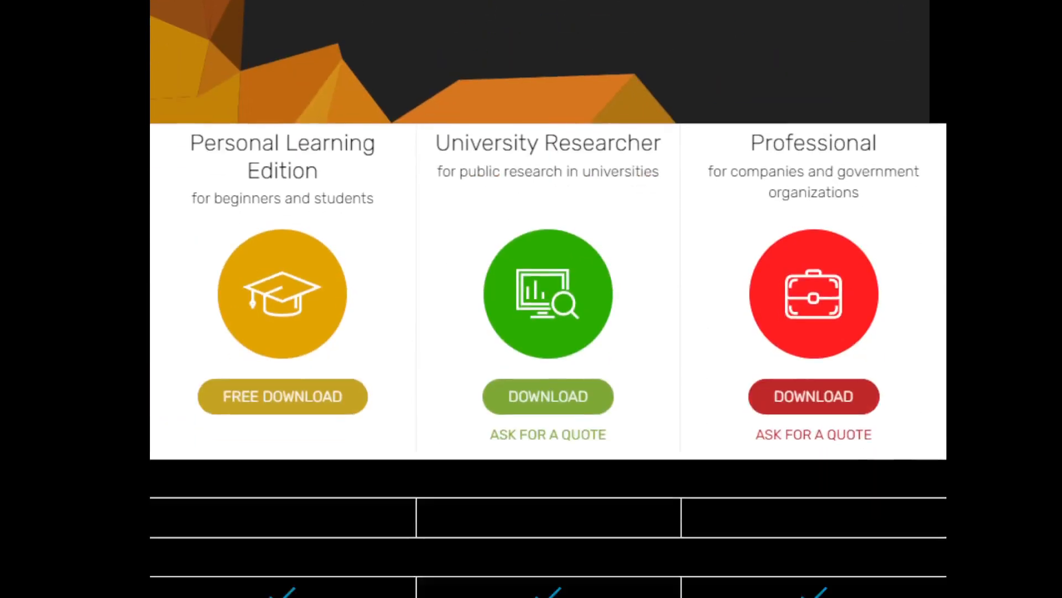
scroll("down", 3)
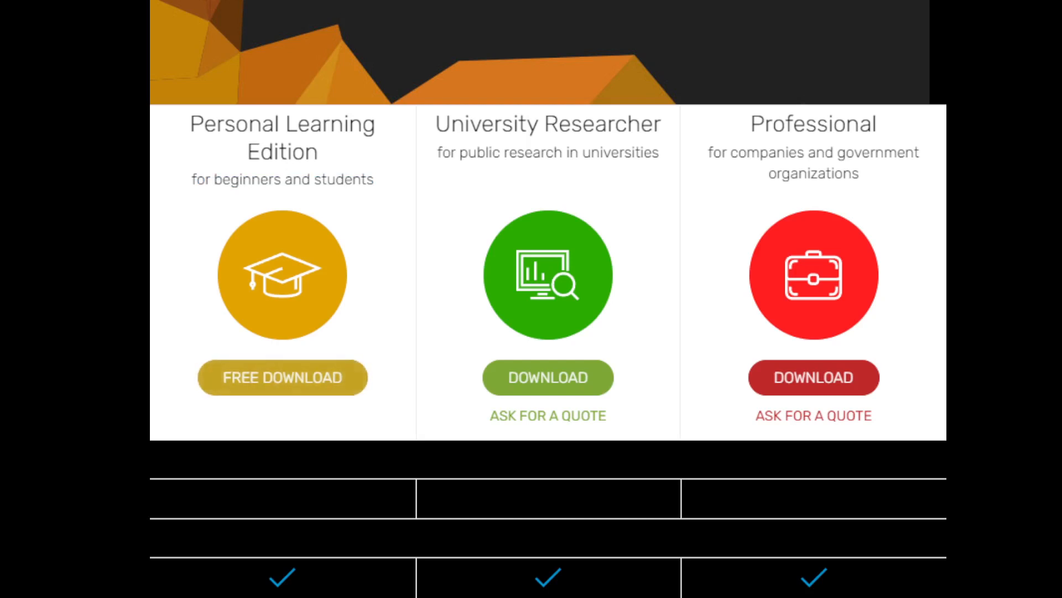
left_click(282, 377)
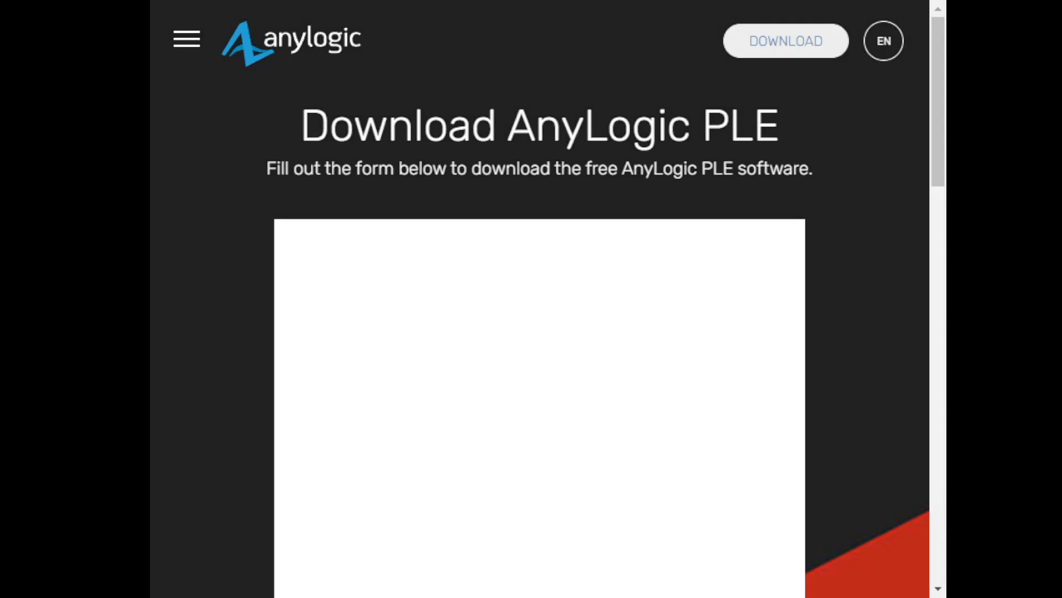
scroll("down", 3)
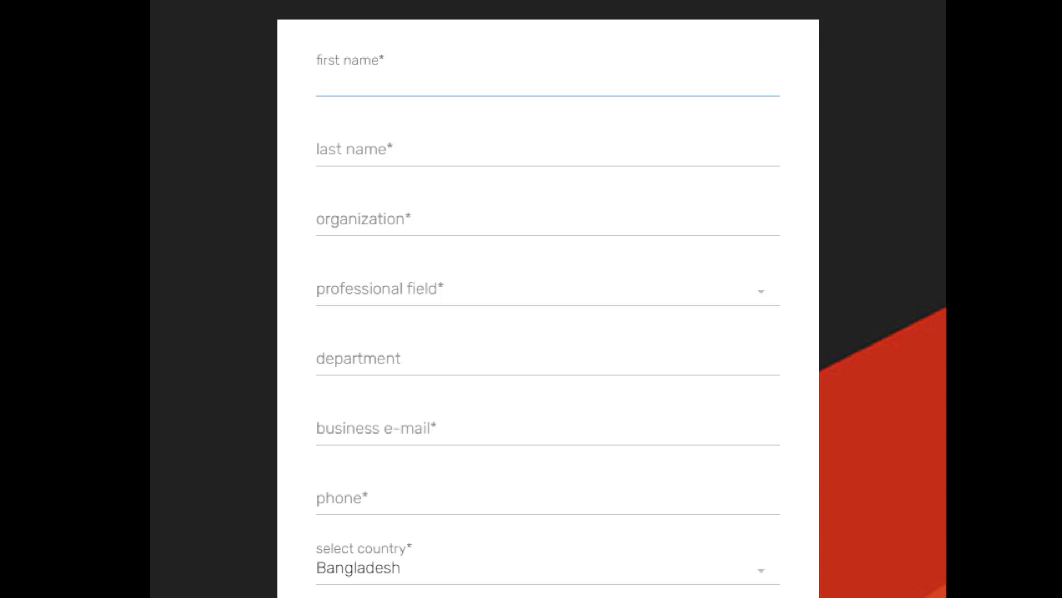
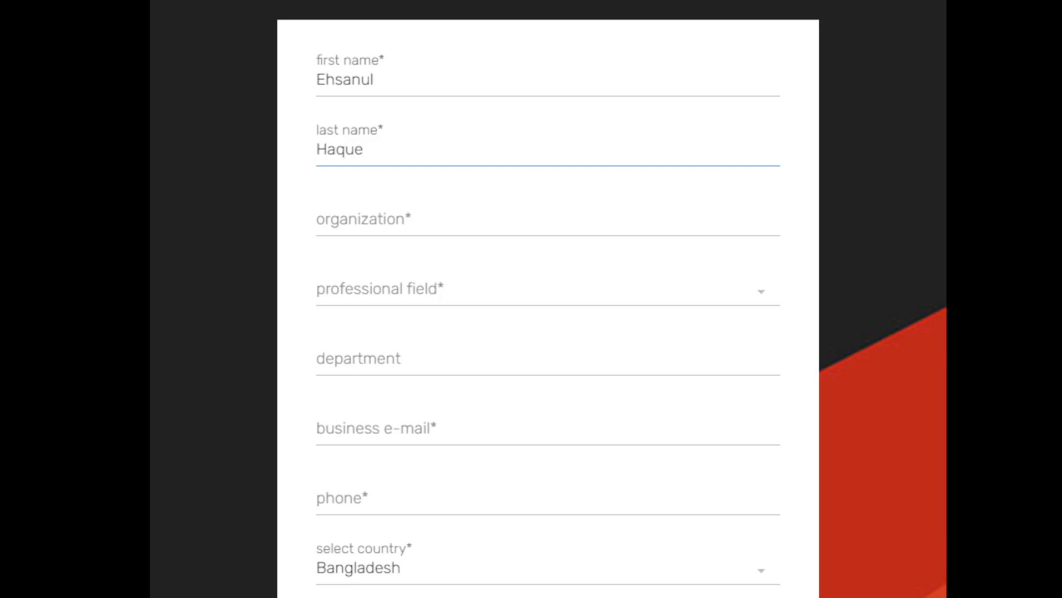
left_click(548, 218)
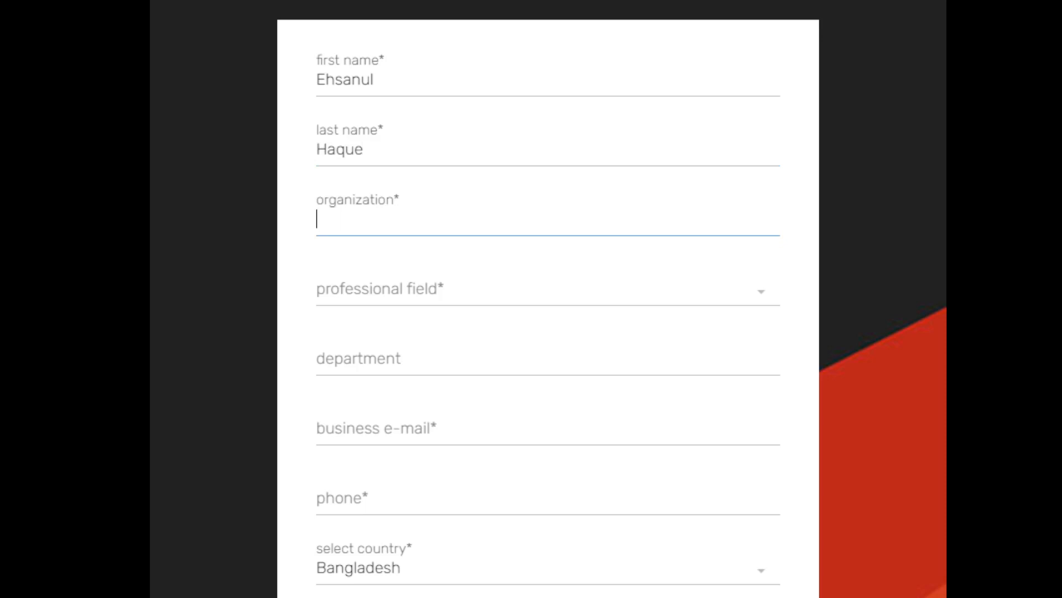
type("Home")
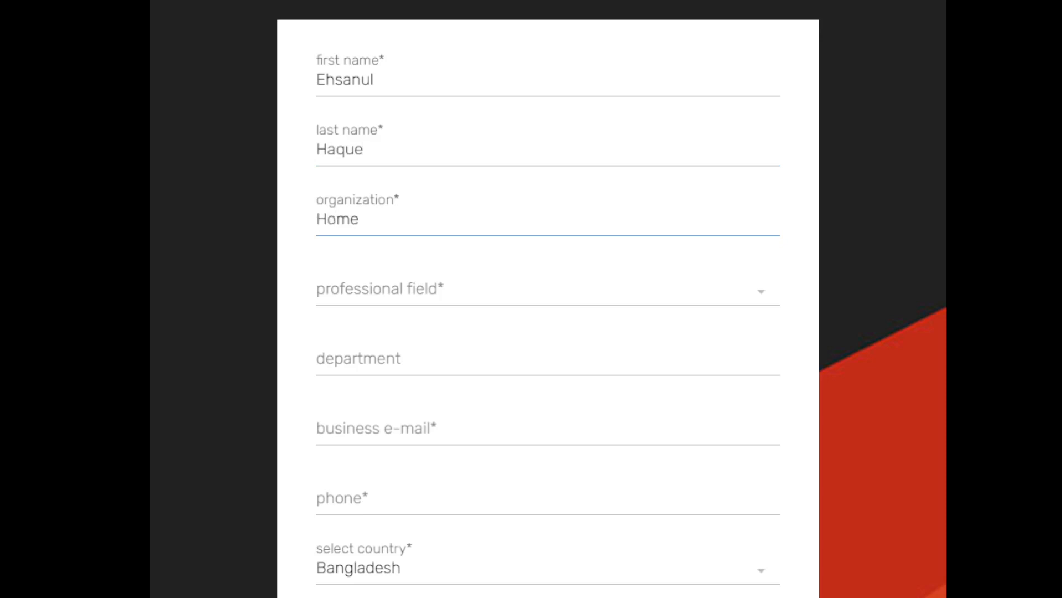
- Set professional field consulting, job type modeler/analyst/engineer and department Industrial Engineering
left_click(548, 289)
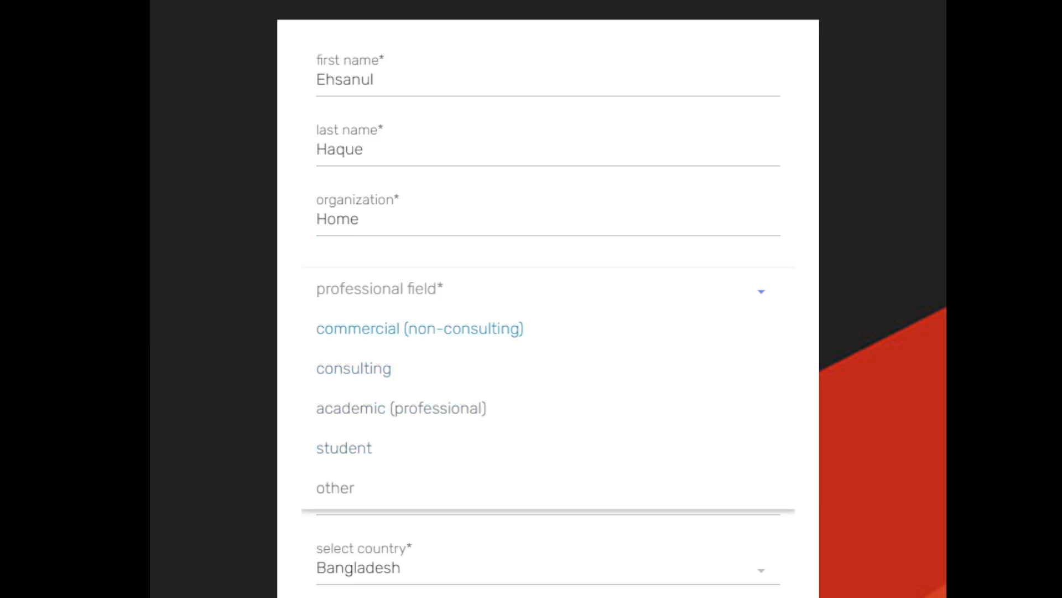
left_click(354, 367)
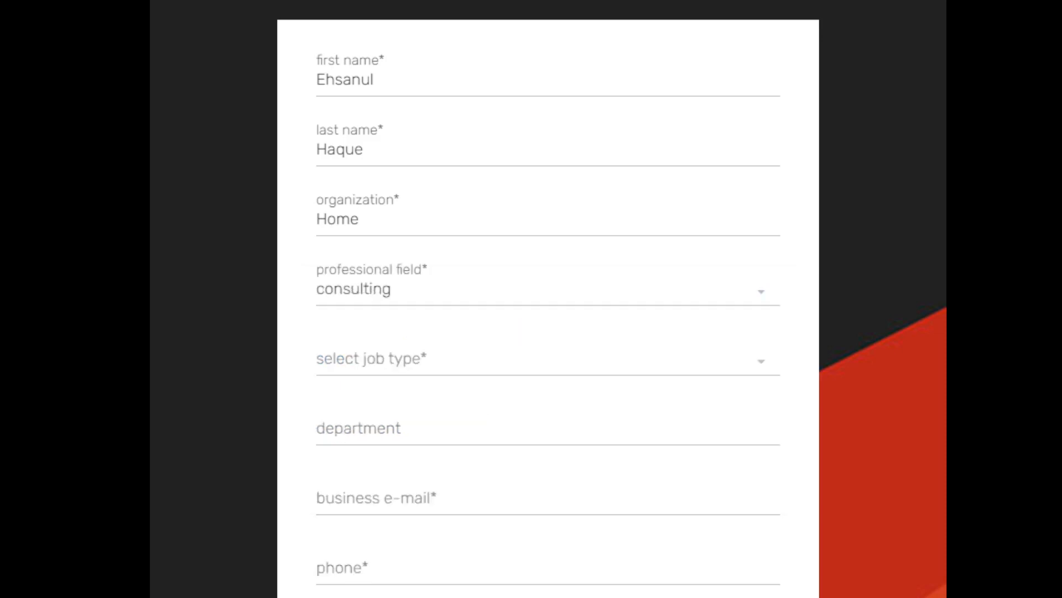
left_click(548, 359)
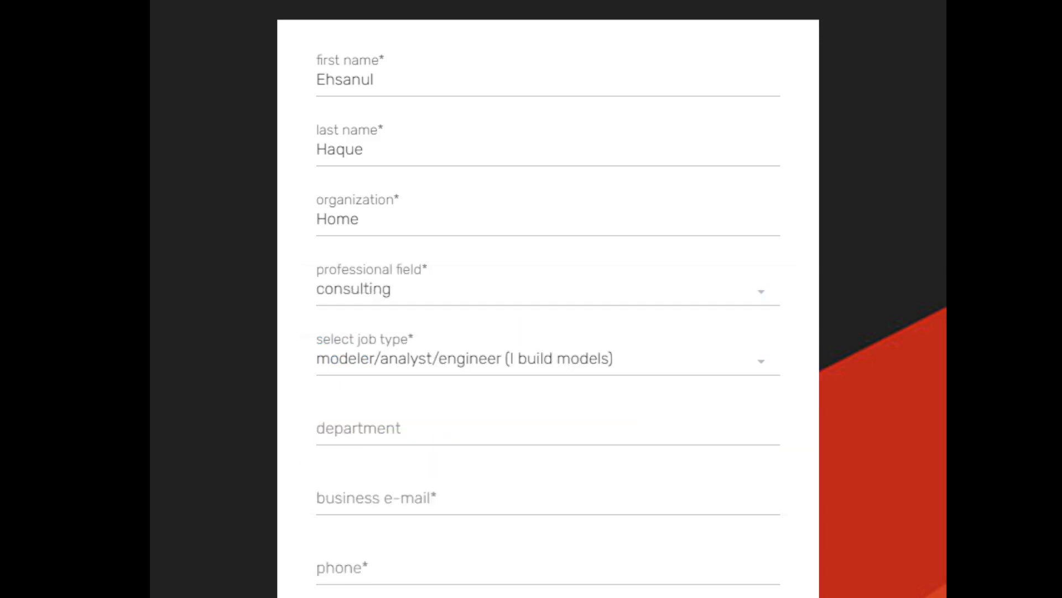
left_click(474, 427)
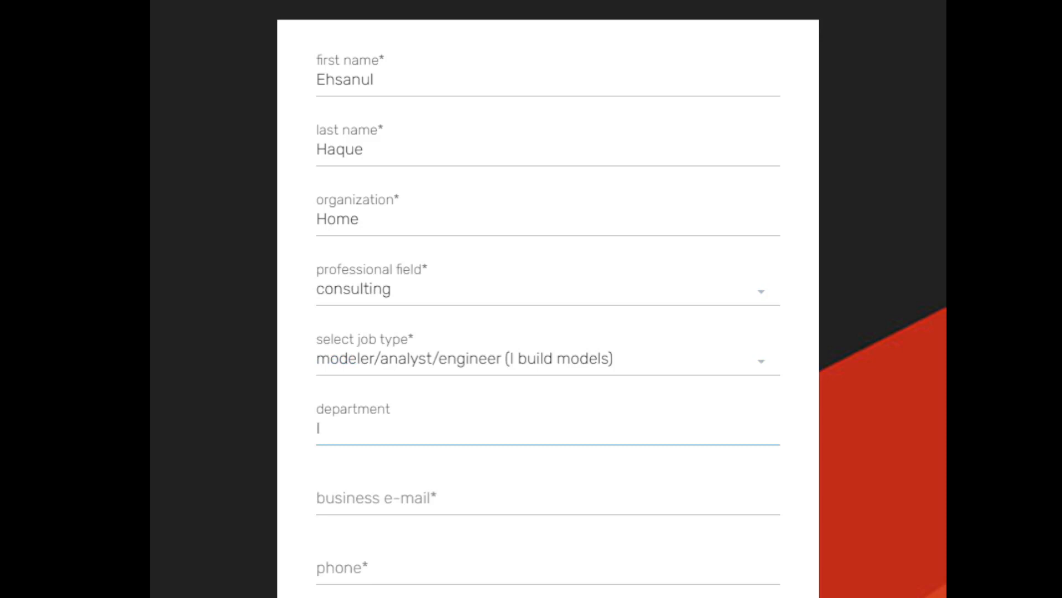
type("ndustri")
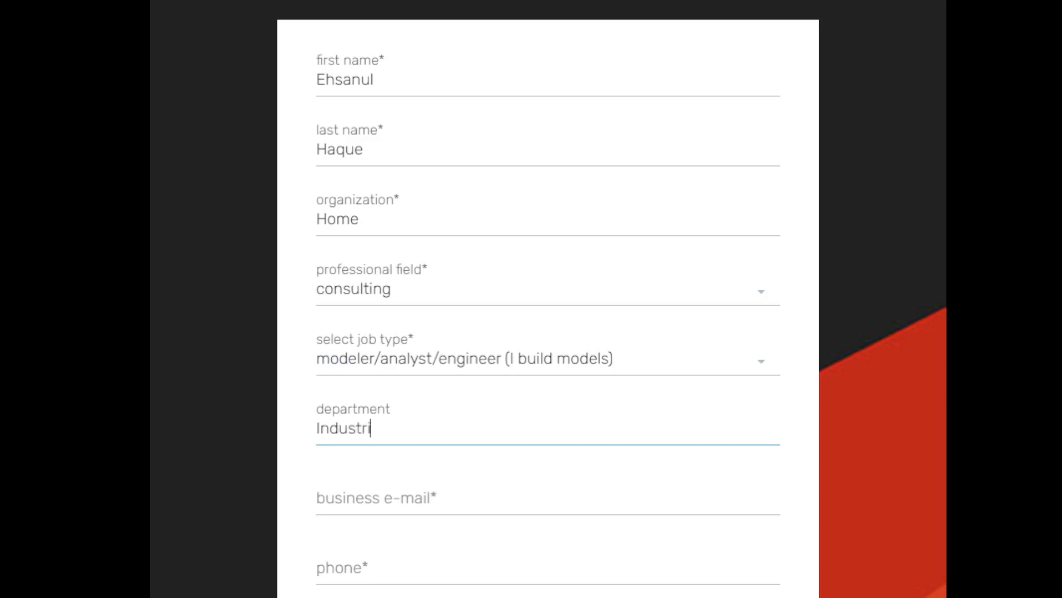
type("al Engineering")
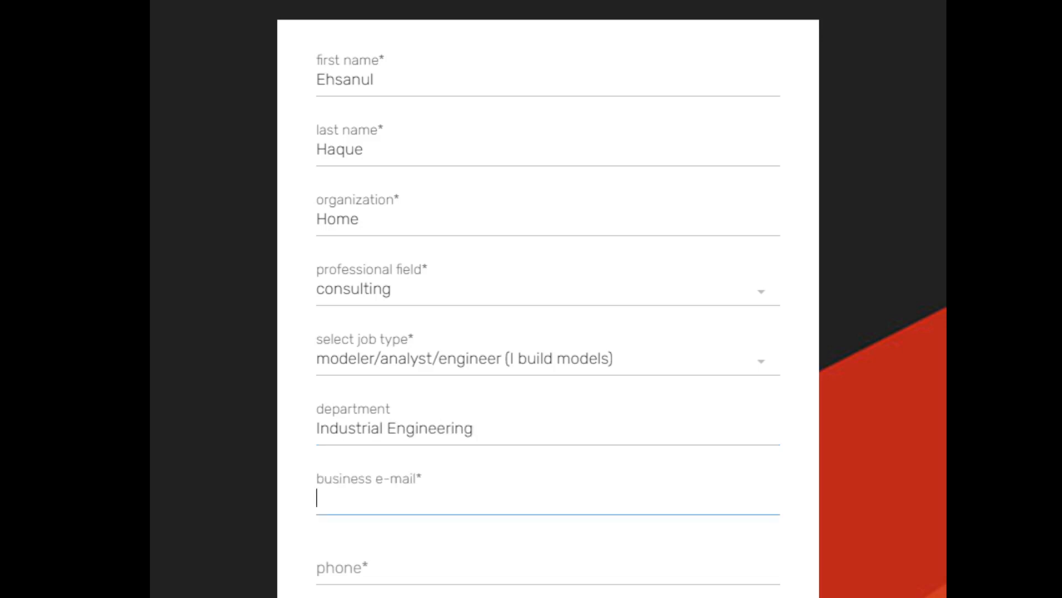
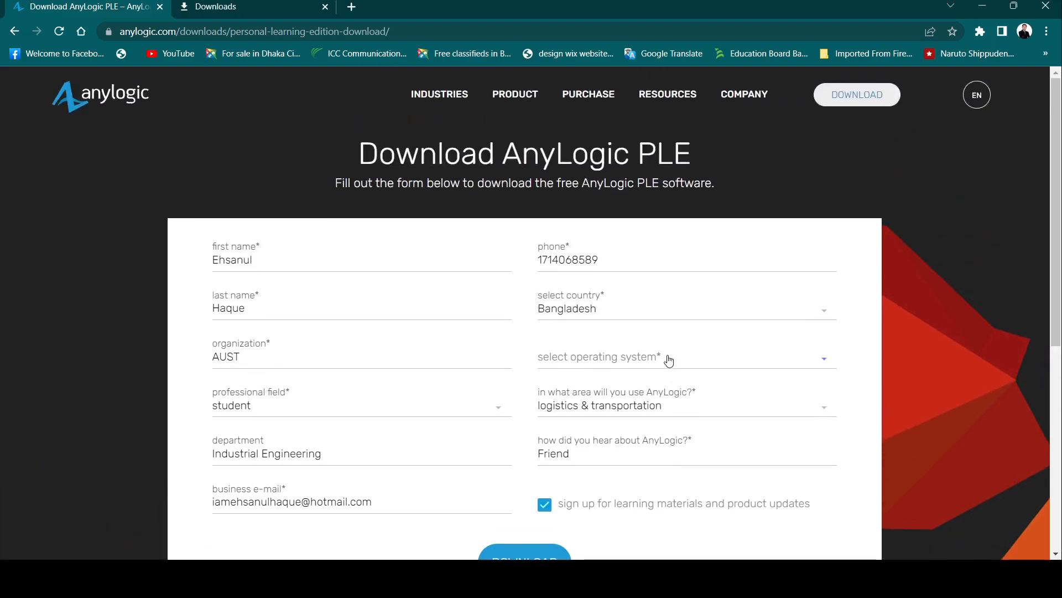
- Choose Windows as operating system and re-select consulting and modeler/analyst/engineer
left_click(681, 357)
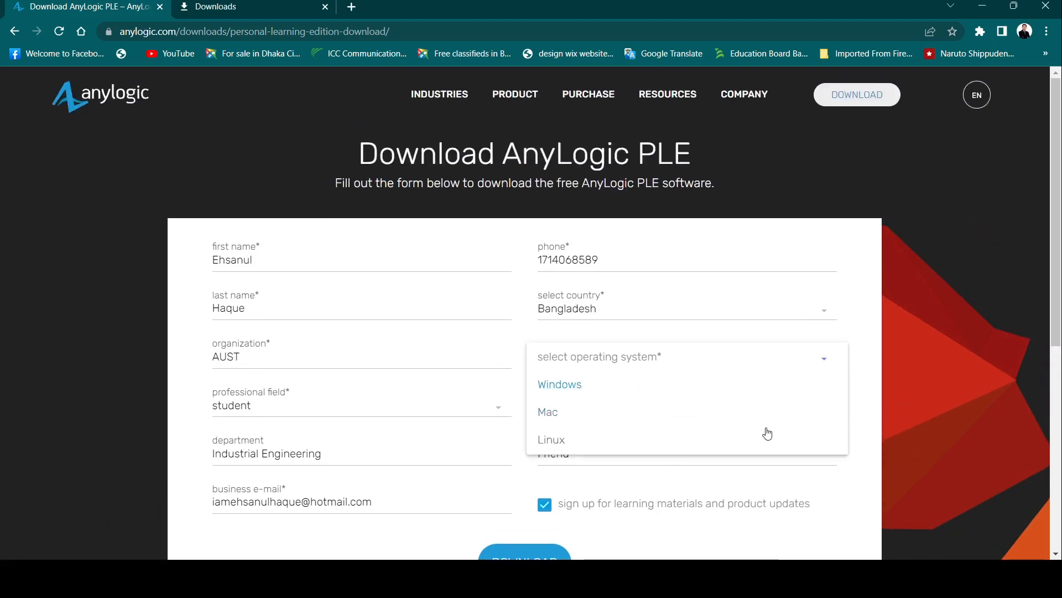
left_click(560, 384)
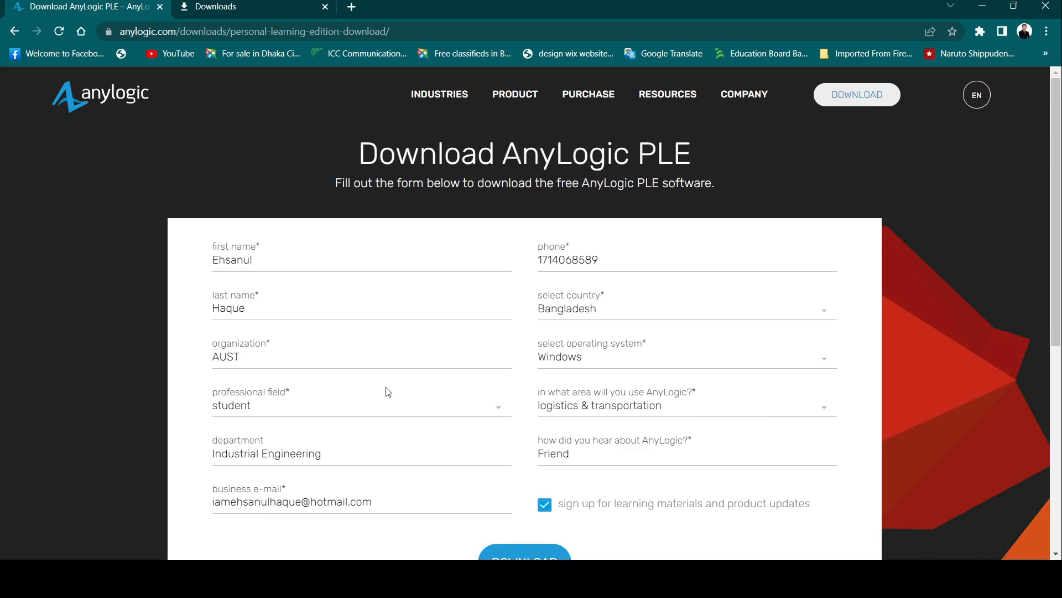
scroll("down", 3)
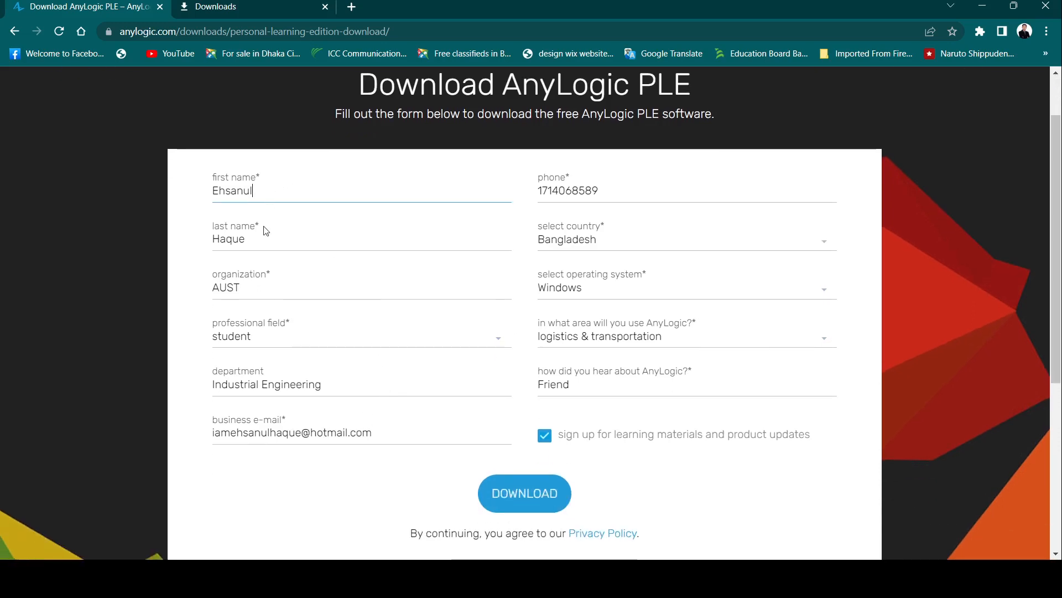
double_click(228, 239)
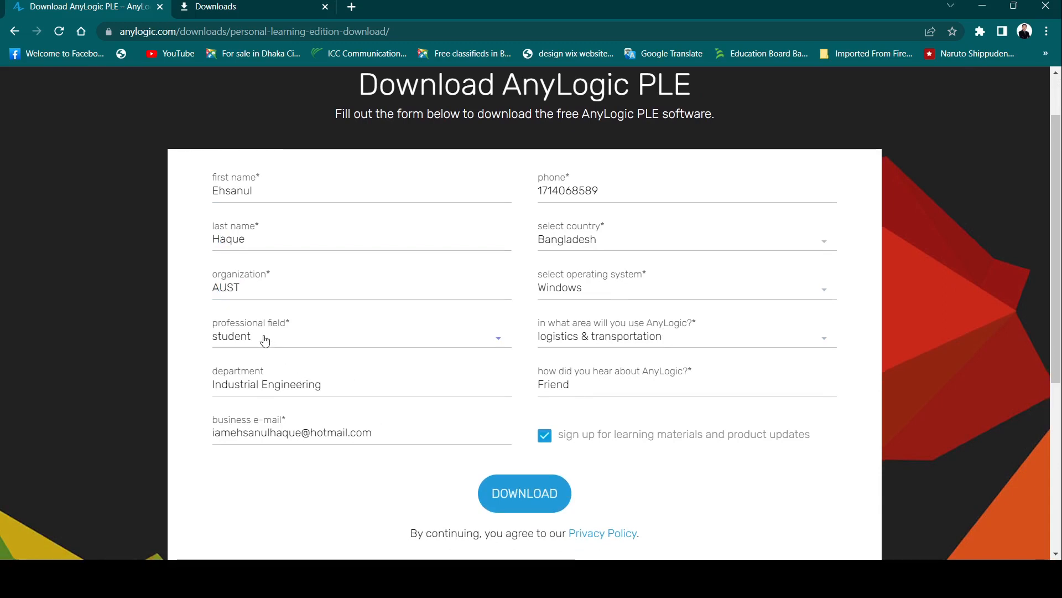
left_click(361, 336)
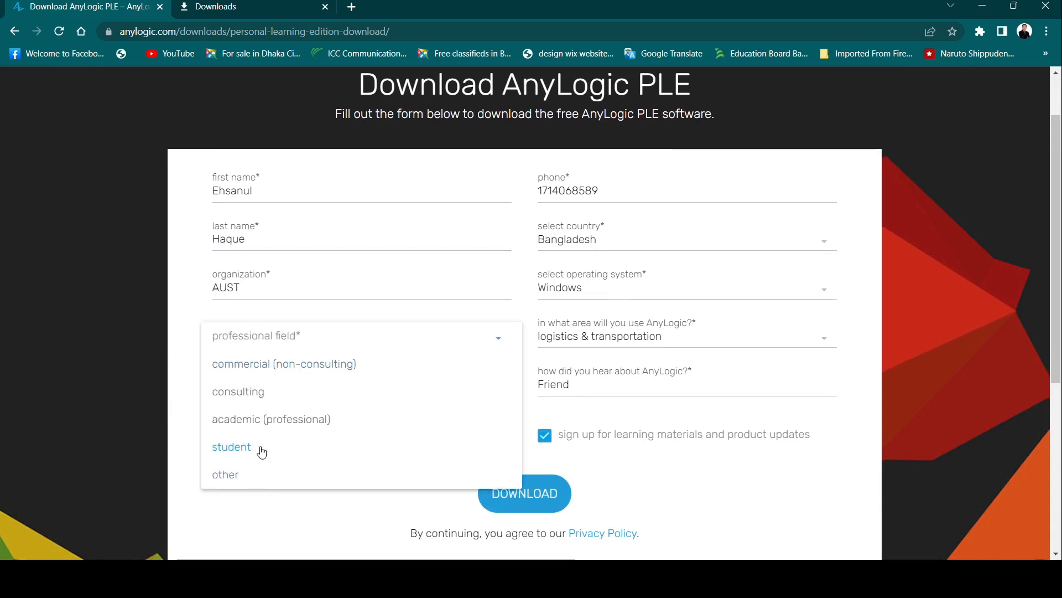
left_click(238, 390)
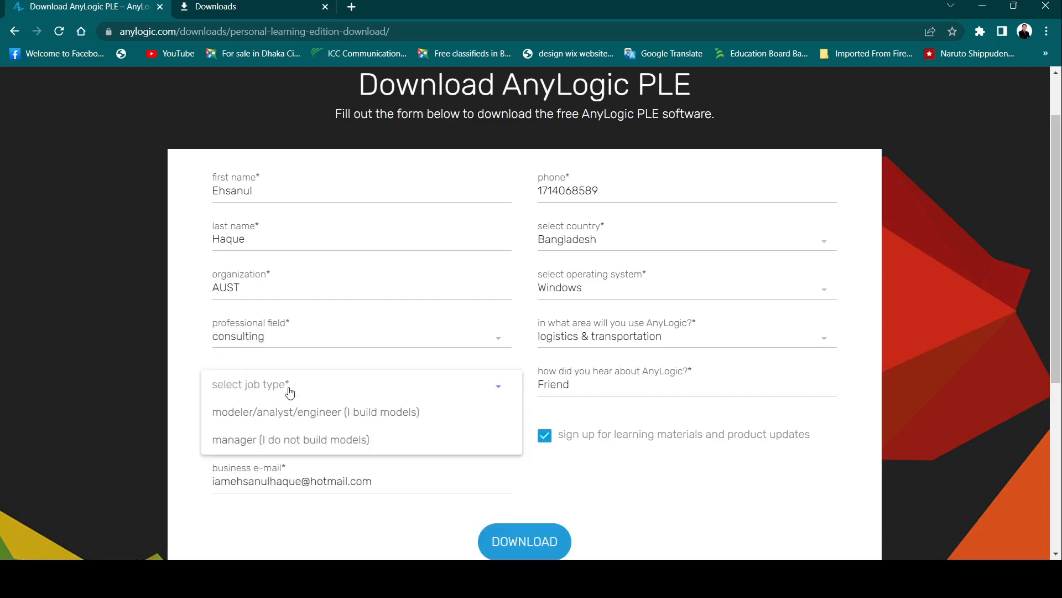
left_click(315, 411)
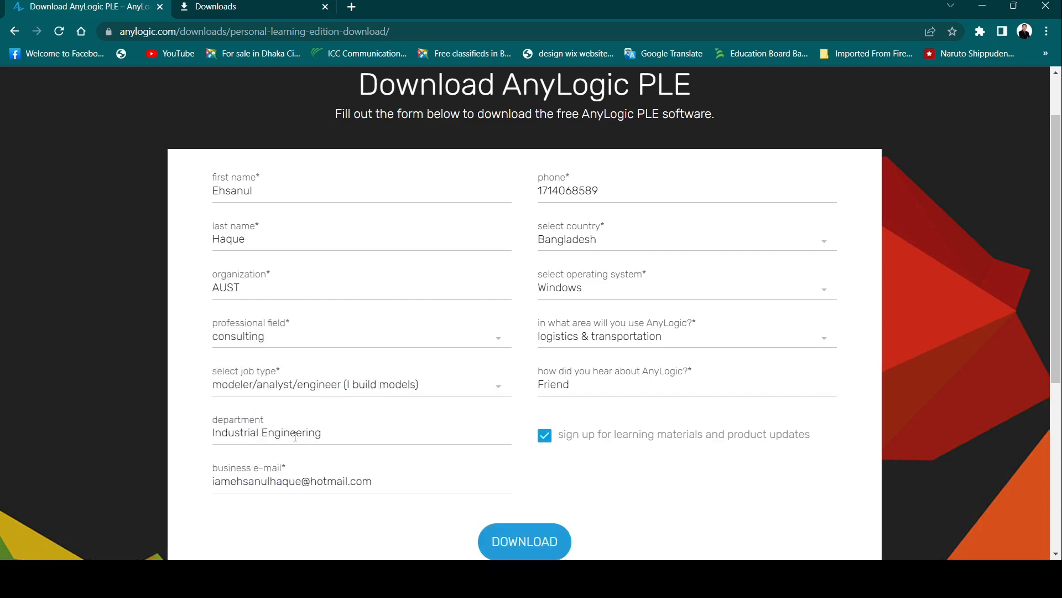
mouse_move(616, 265)
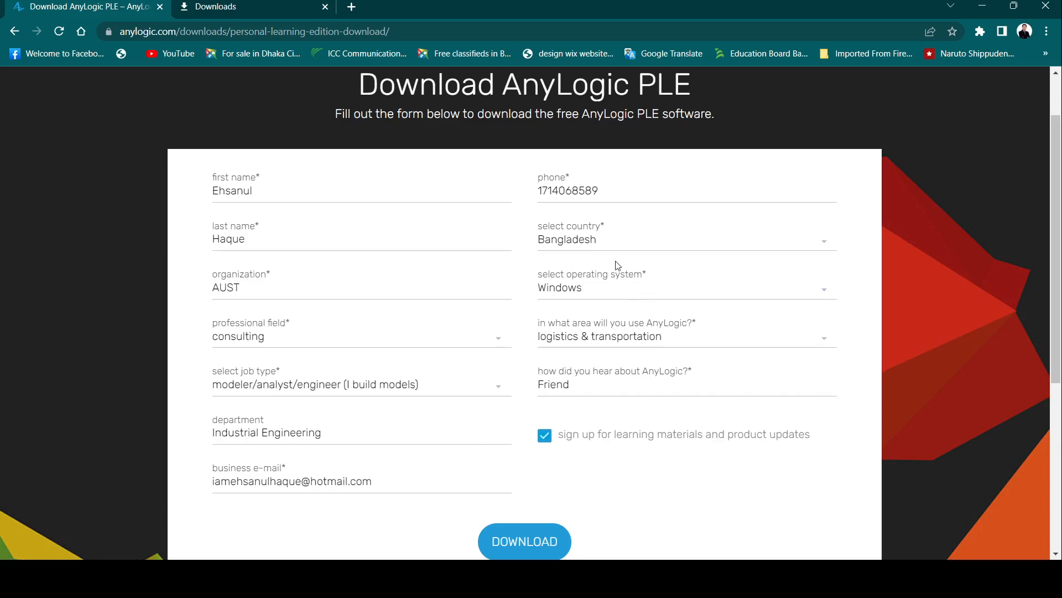
mouse_move(569, 273)
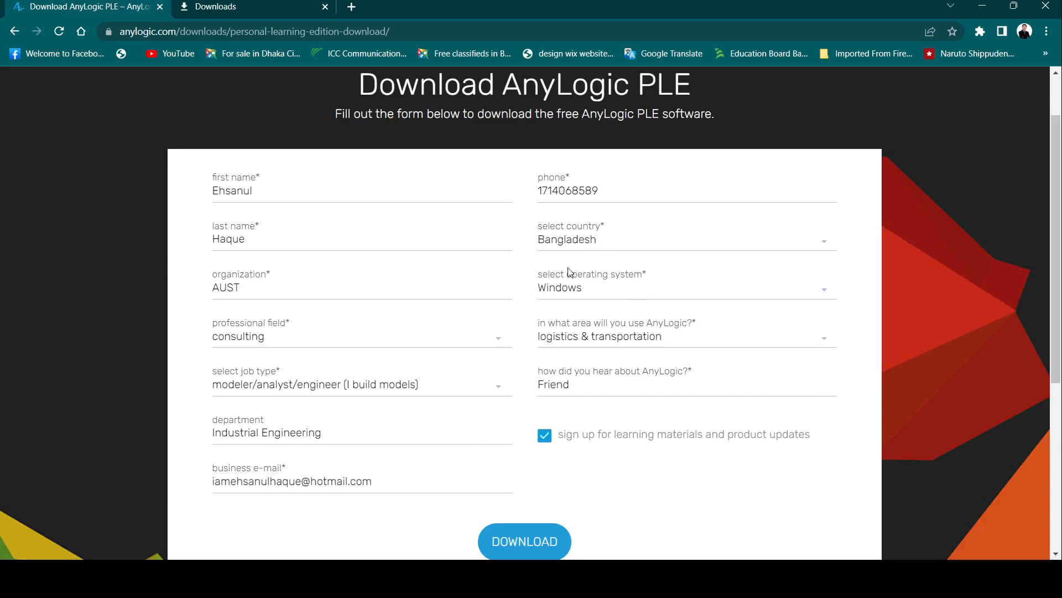
- Set the country, Windows operating system and logistics & transportation usage area
left_click(684, 239)
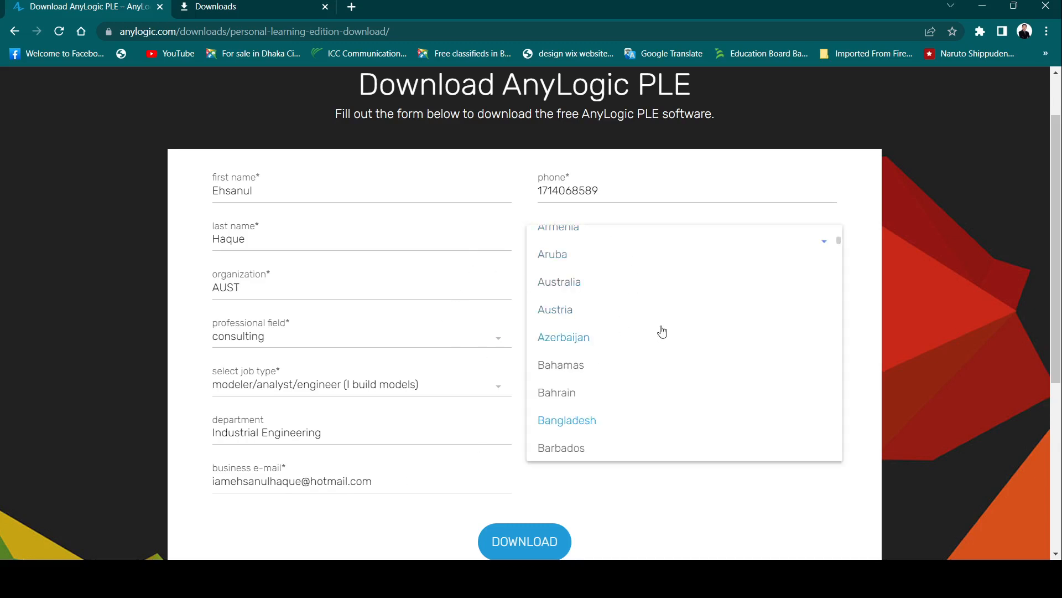
left_click(566, 419)
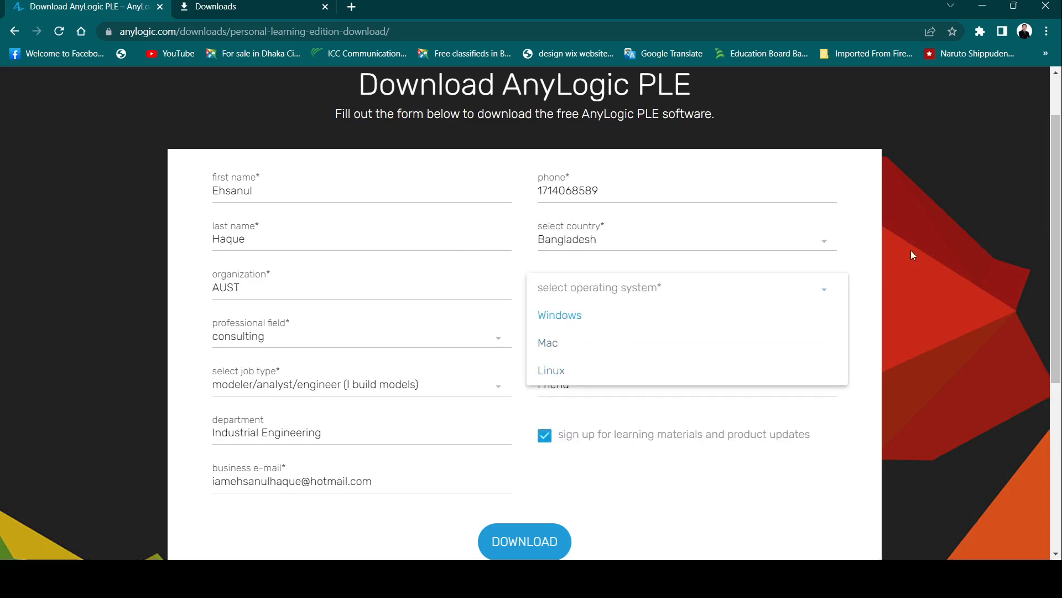
mouse_move(566, 327)
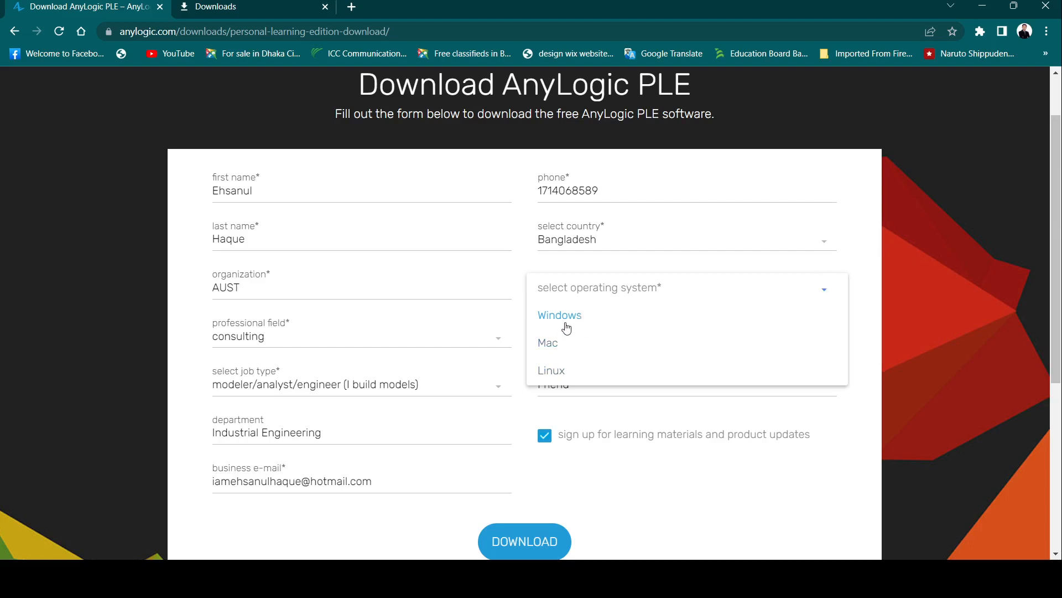
left_click(560, 315)
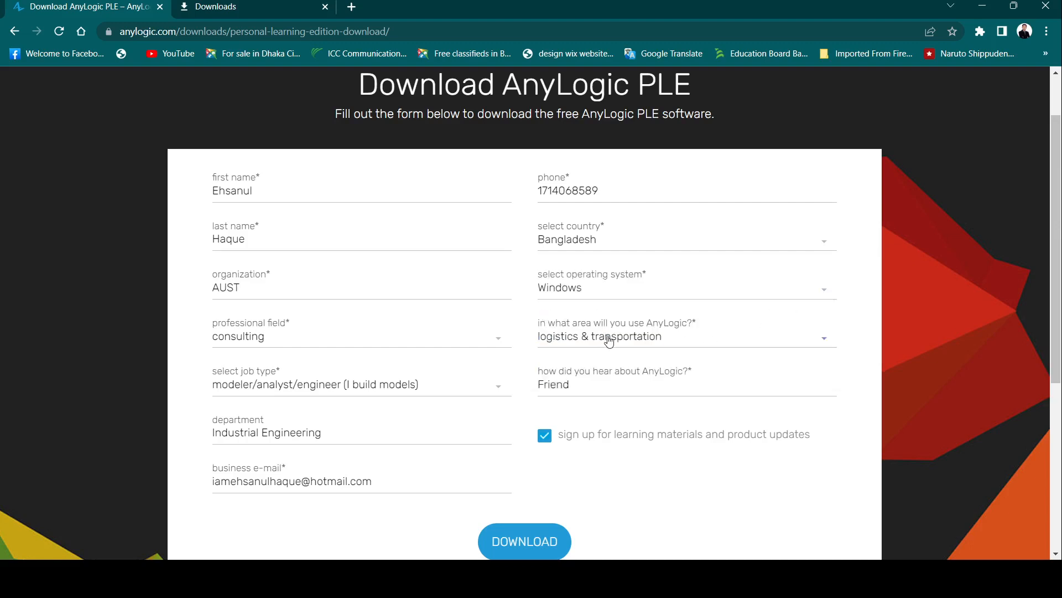
mouse_move(699, 342)
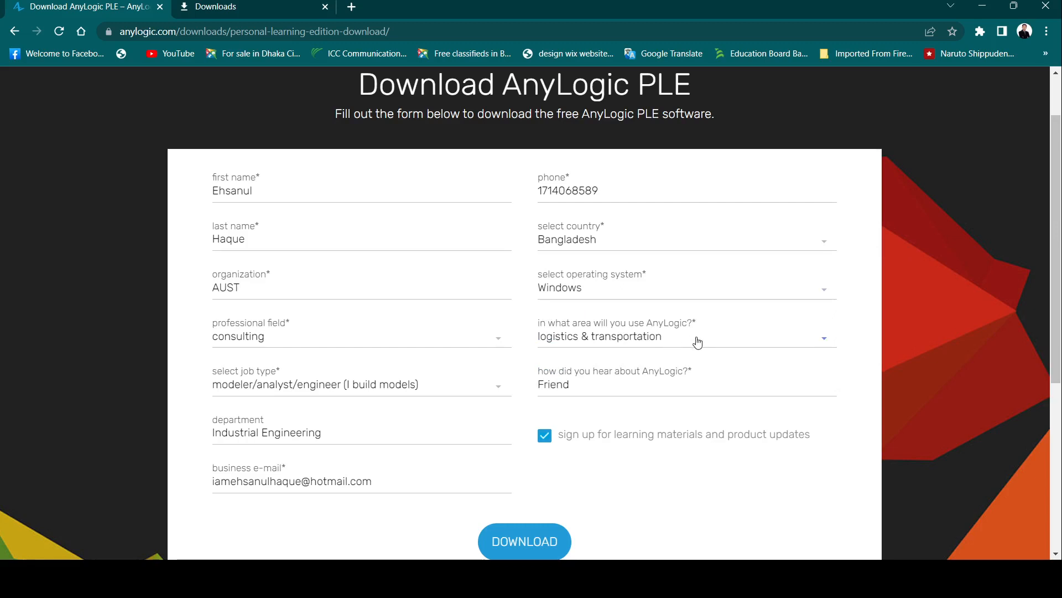
left_click(684, 337)
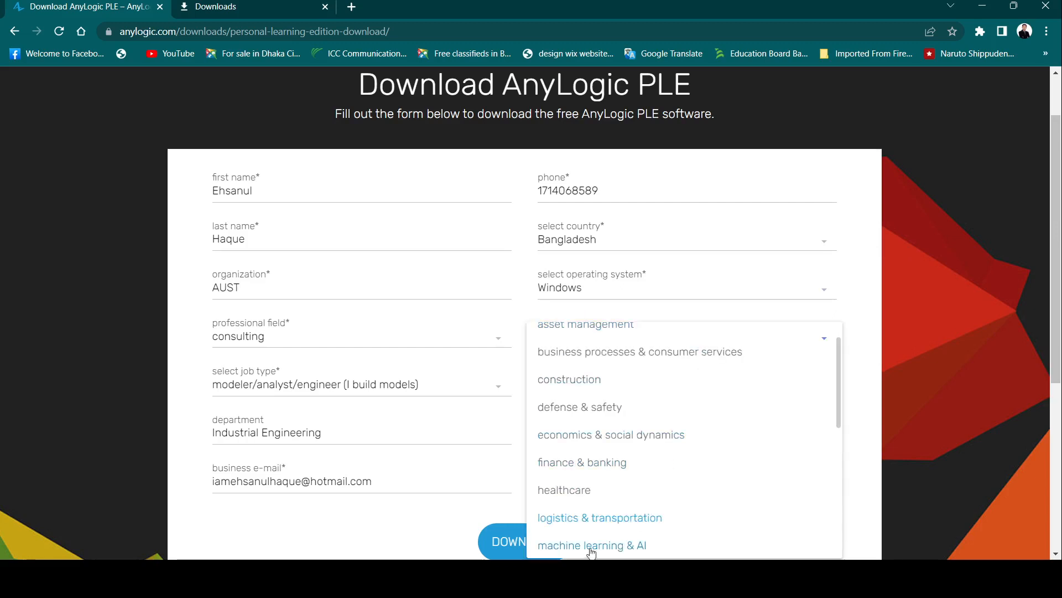
left_click(598, 517)
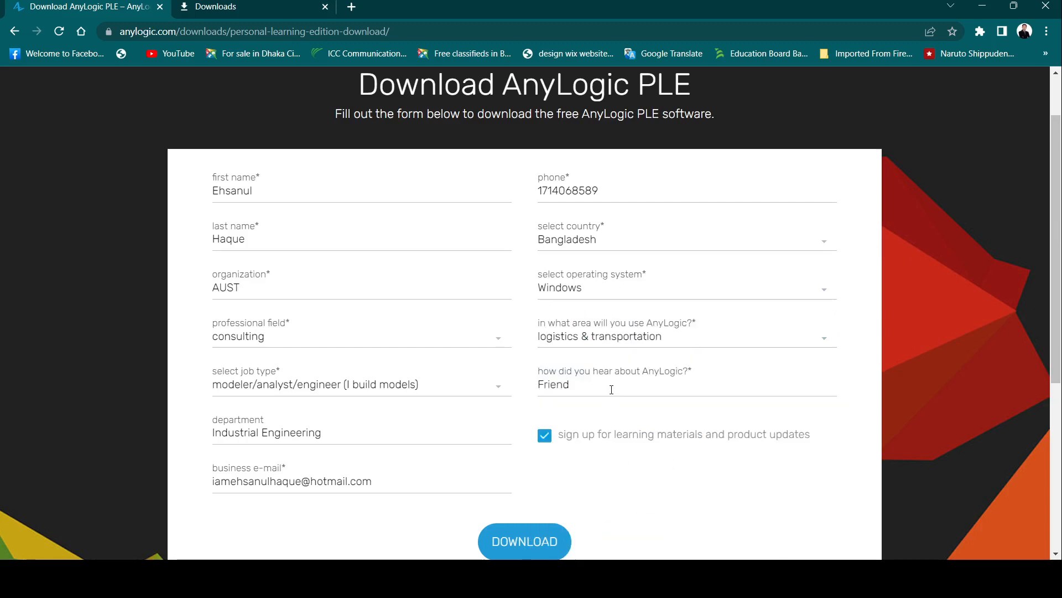
- Toggle the learning materials and updates signup off and back on
scroll("down", 3)
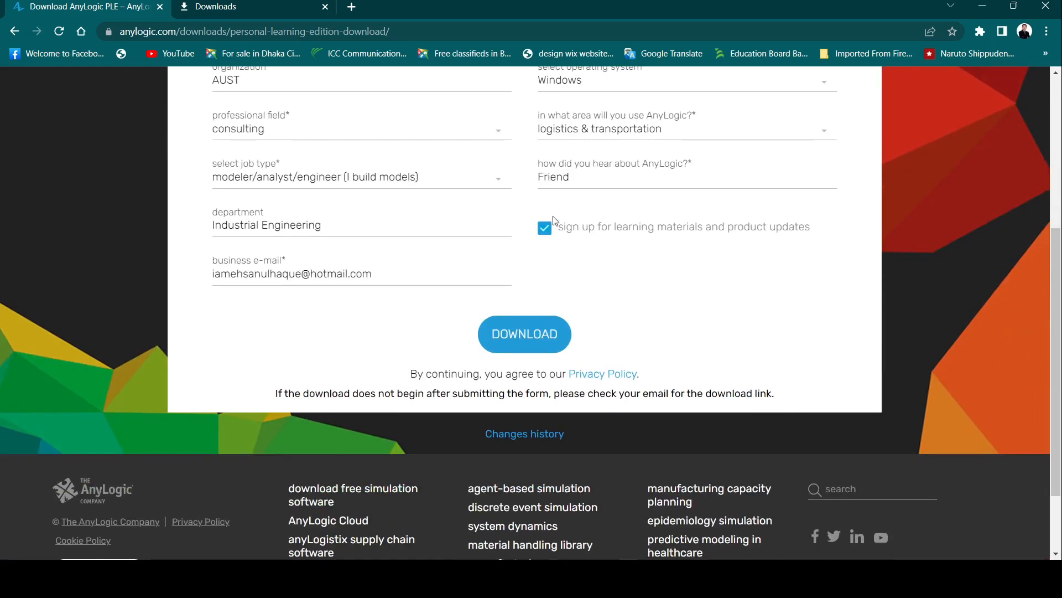
left_click(545, 228)
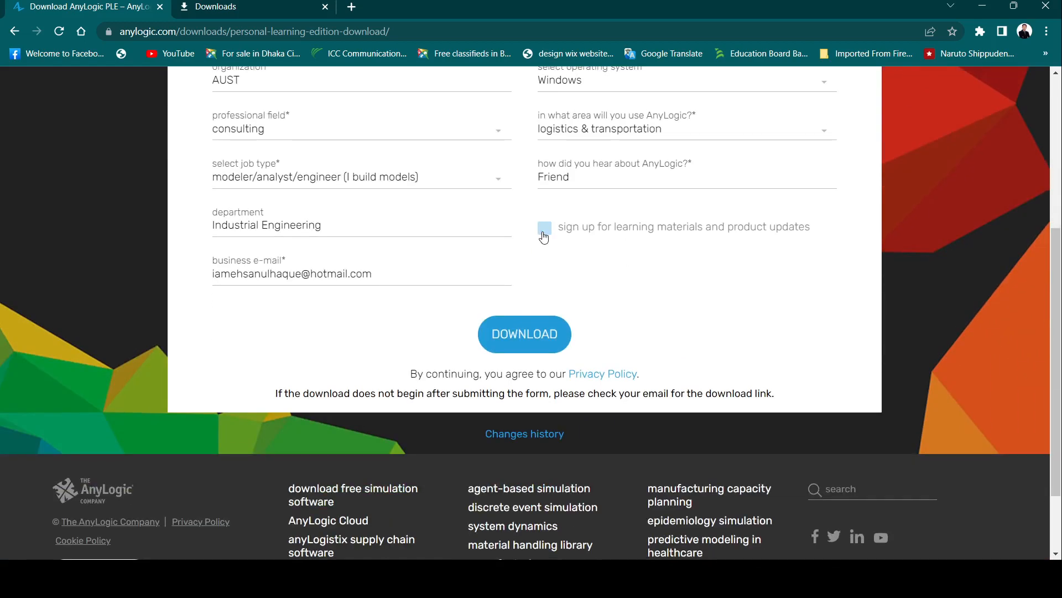
left_click(544, 227)
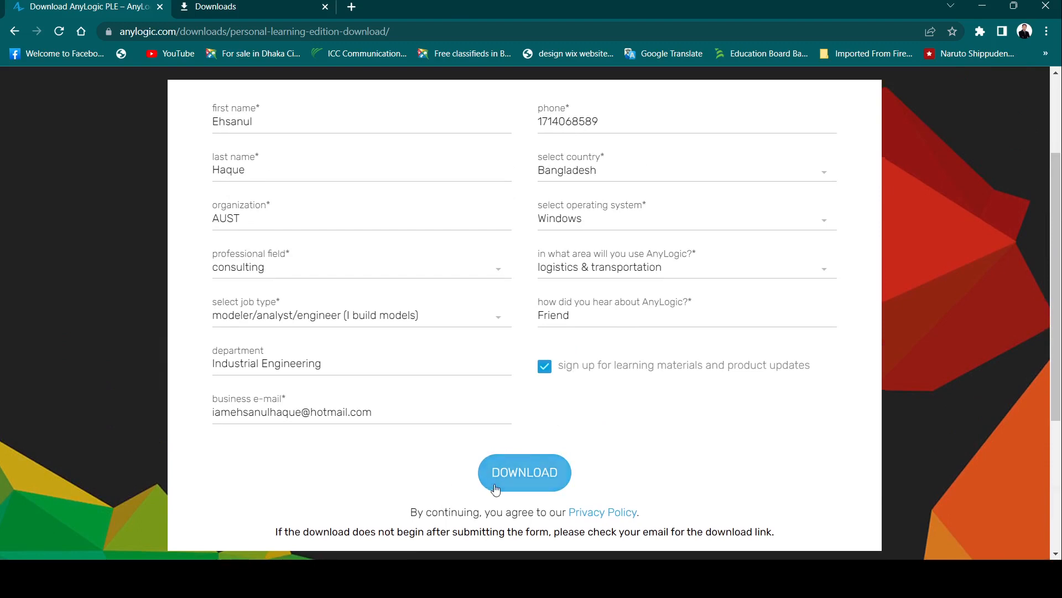
- Submit the form to download the installer and show it in its folder
left_click(524, 473)
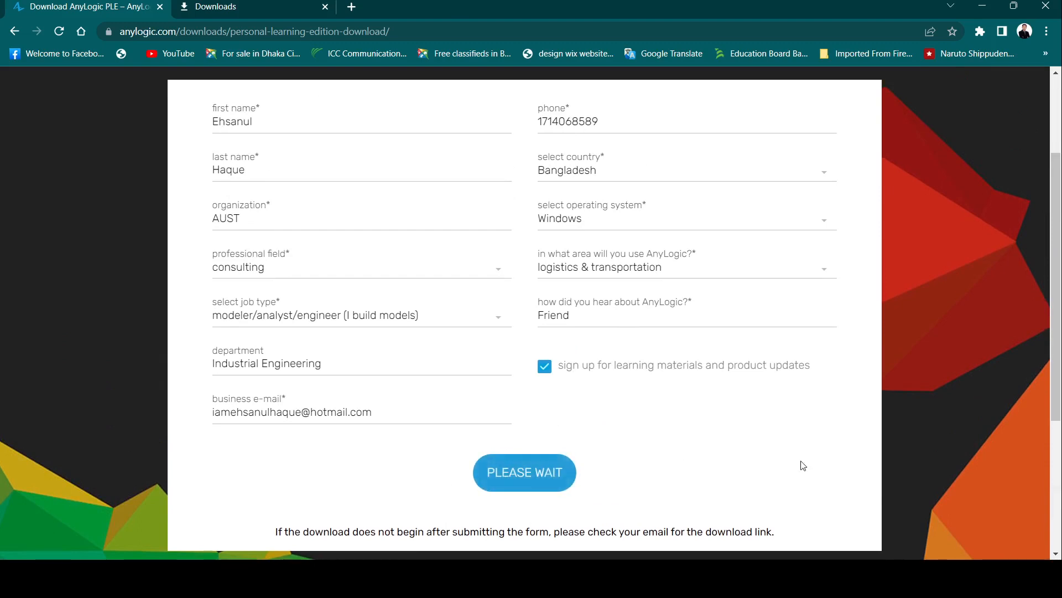
left_click(523, 473)
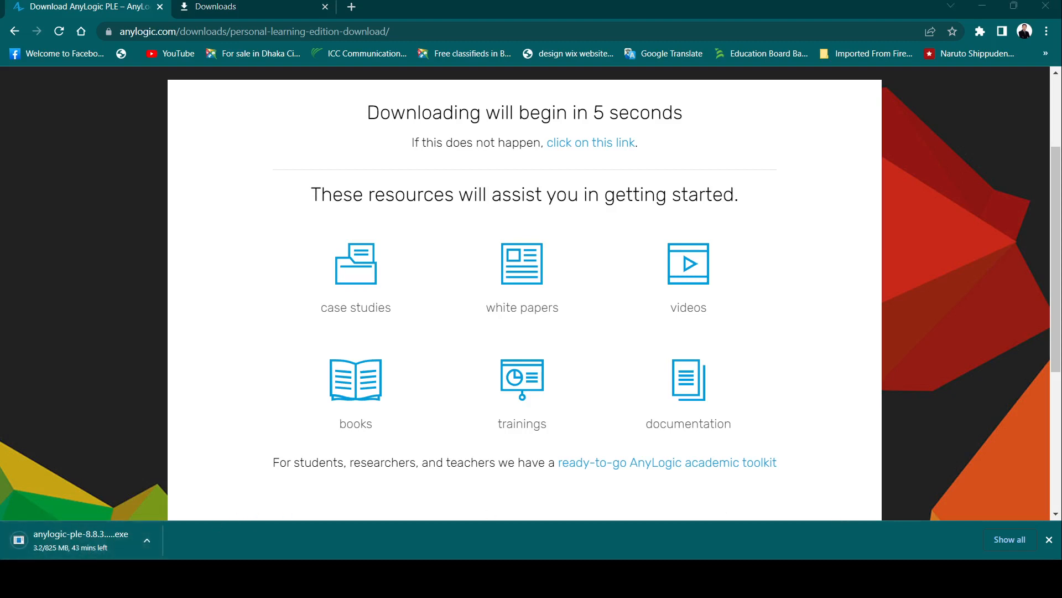
left_click(579, 581)
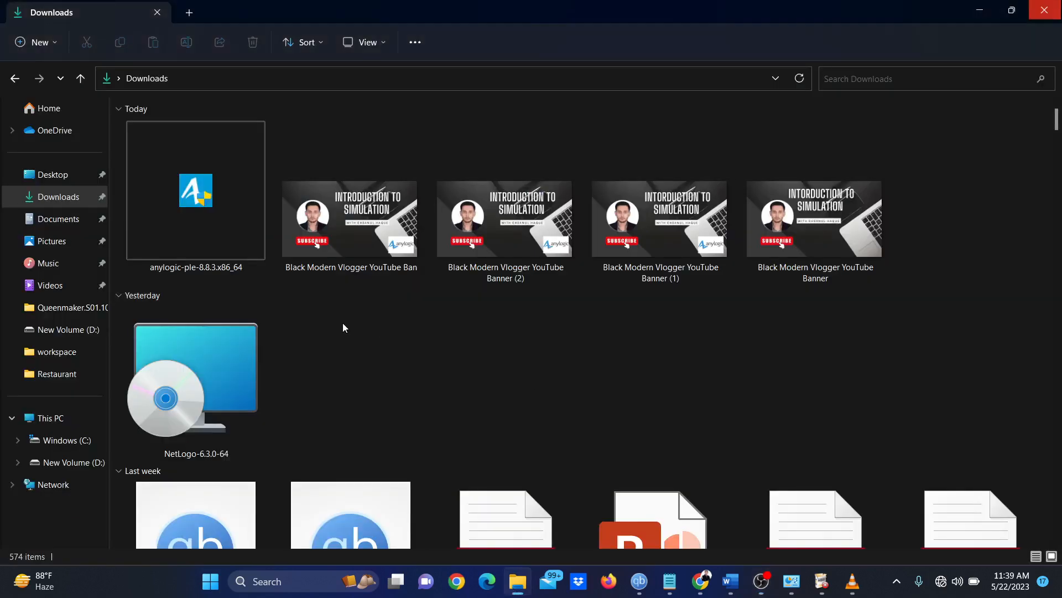
mouse_move(183, 169)
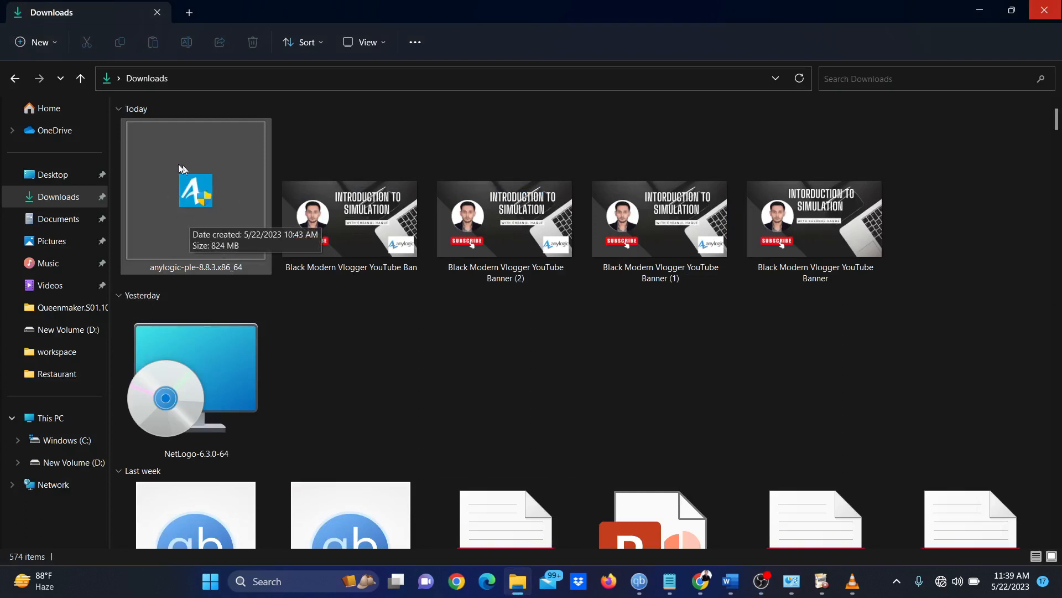
mouse_move(209, 271)
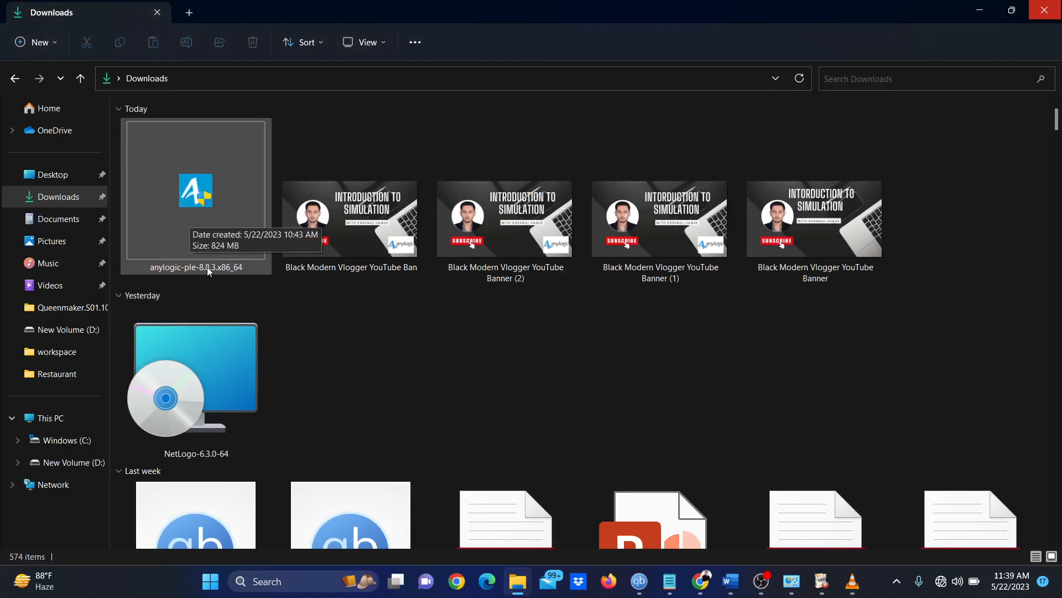
- Launch the anylogic-ple-8.8.3 installer from Downloads and run it past the SmartScreen warning
left_click(195, 190)
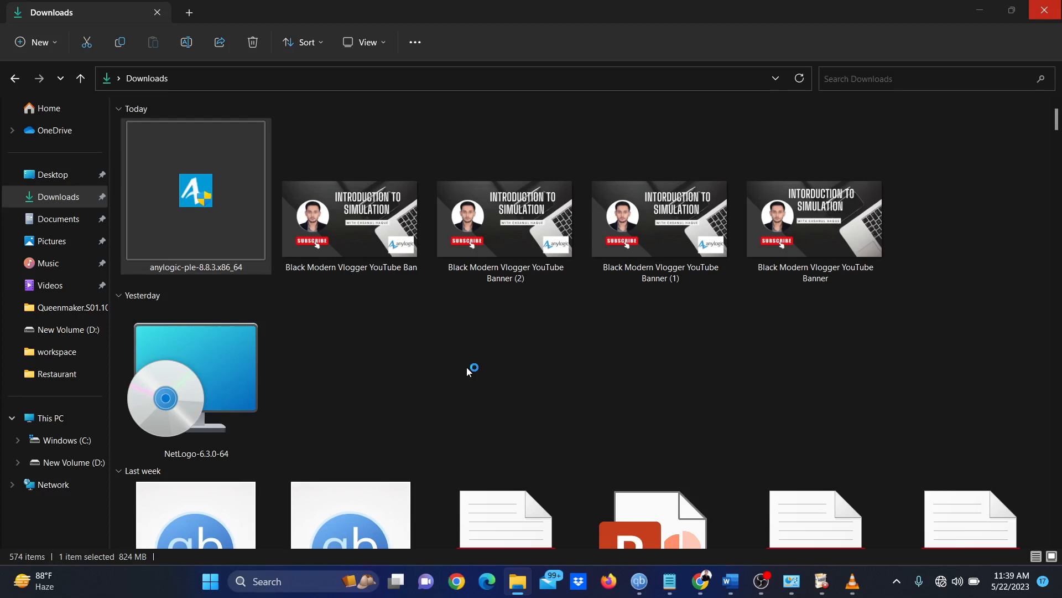
double_click(195, 189)
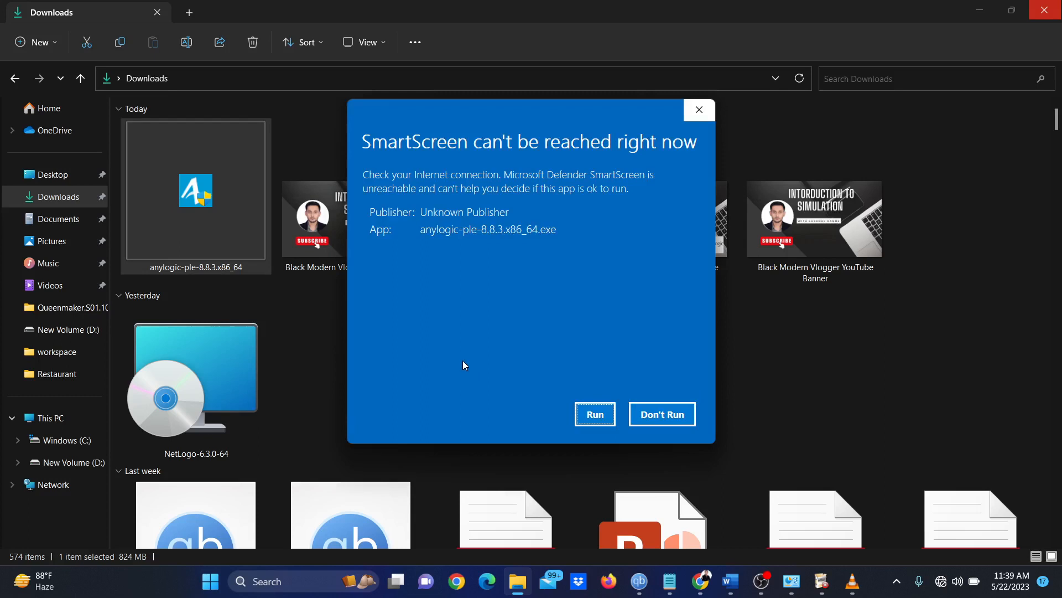
left_click(594, 414)
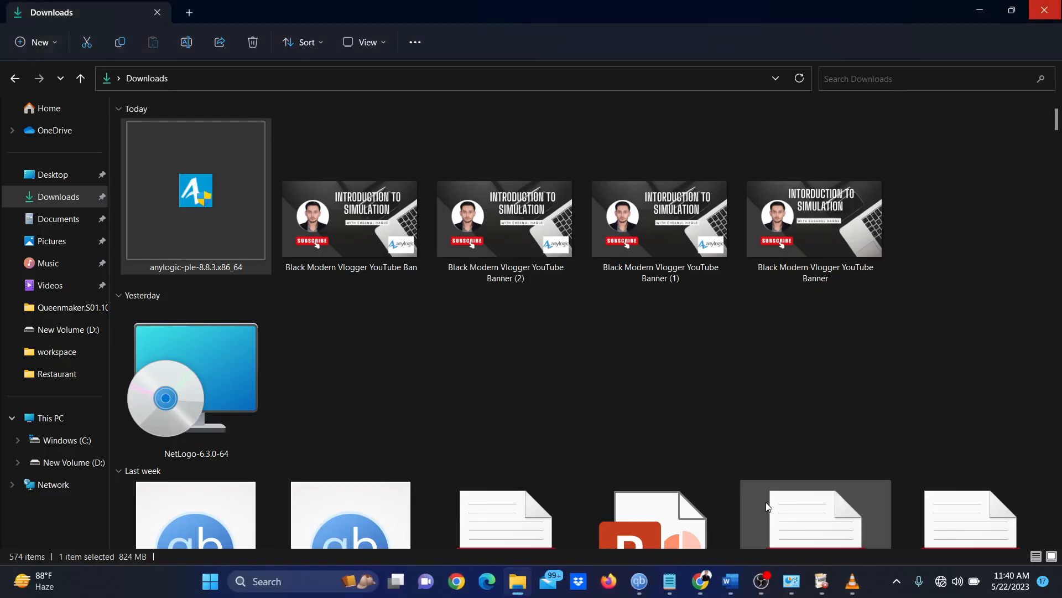
mouse_move(792, 403)
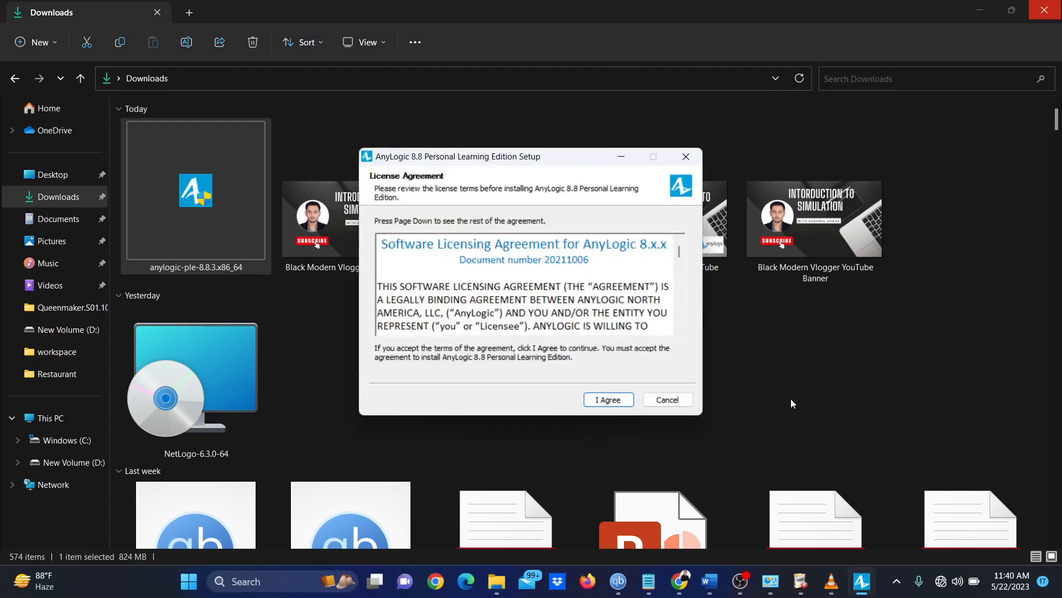
- Accept the license agreement and start installation with the standard options
scroll("down", 3)
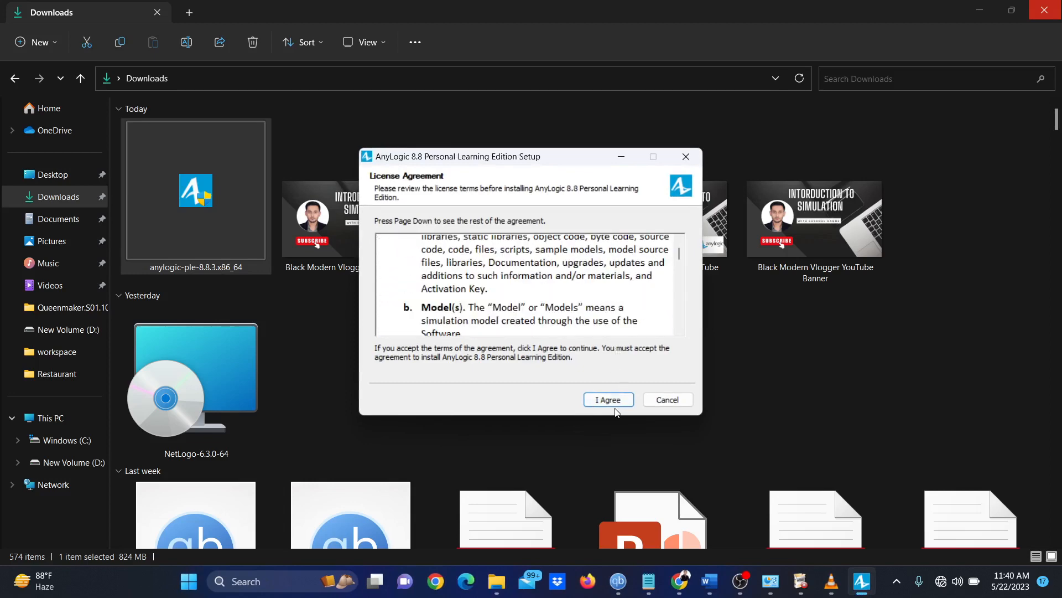
left_click(608, 400)
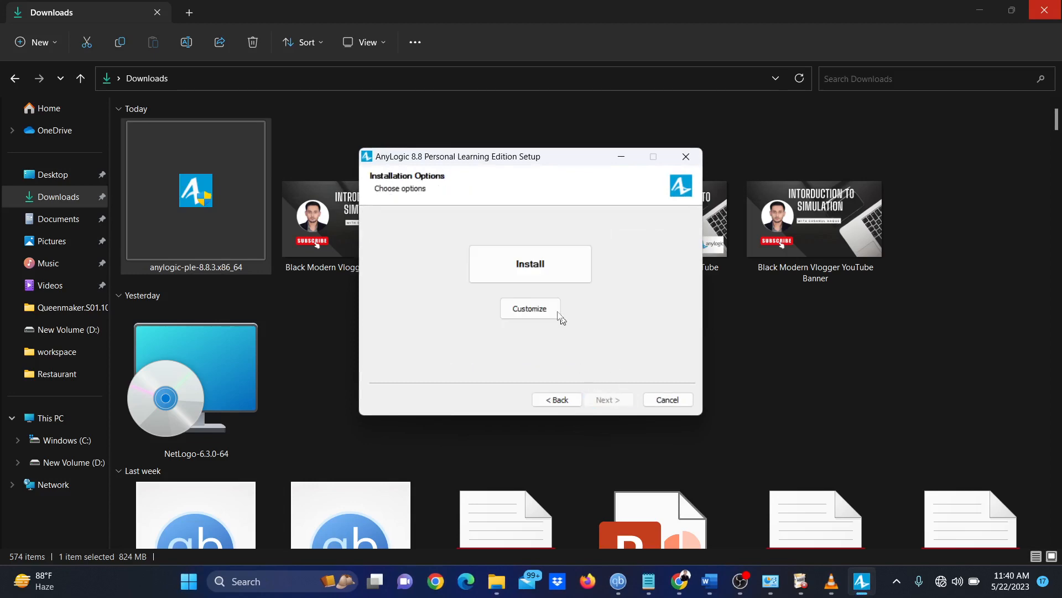
left_click(530, 263)
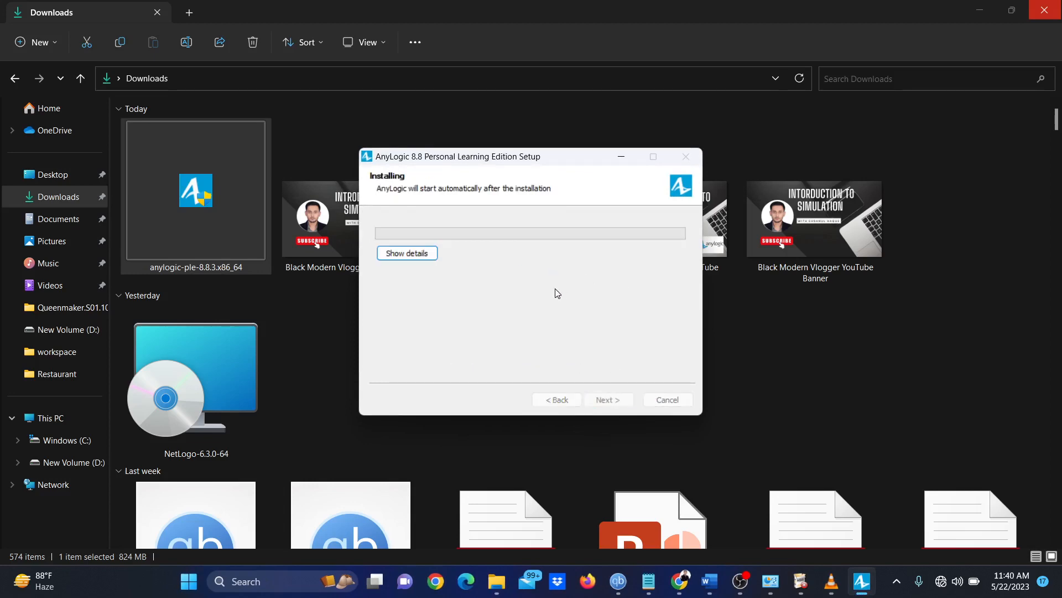
left_click(406, 252)
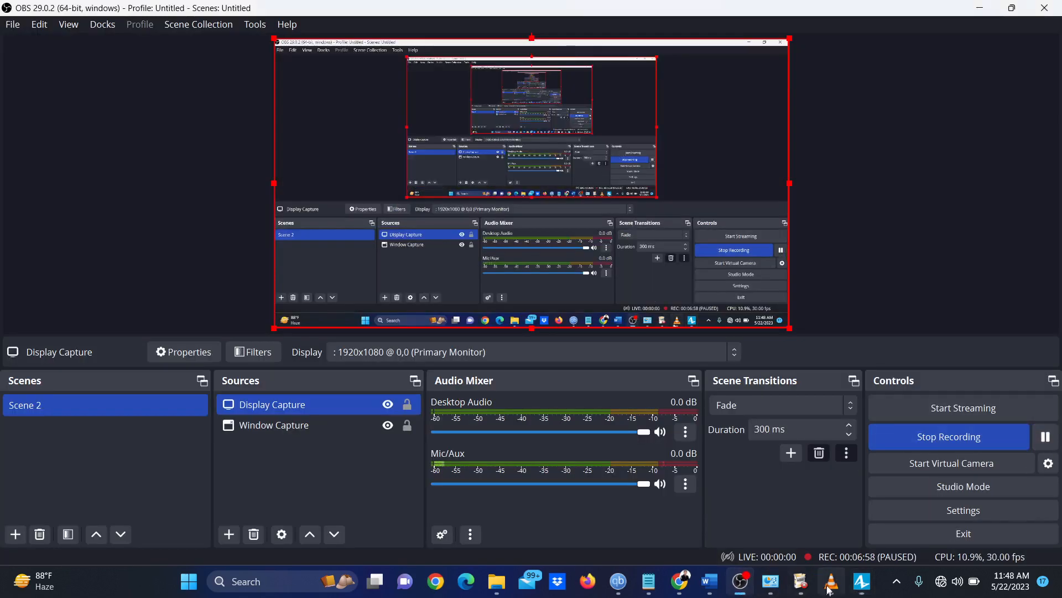
- View the AnyLogic Personal Learning Edition Welcome tab after launch
left_click(862, 581)
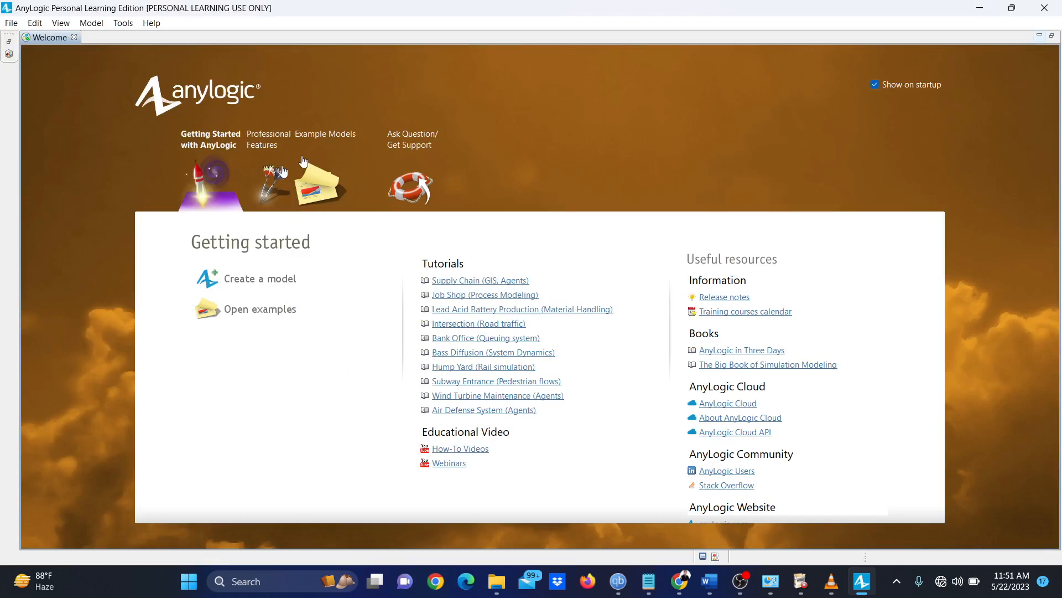
mouse_move(282, 172)
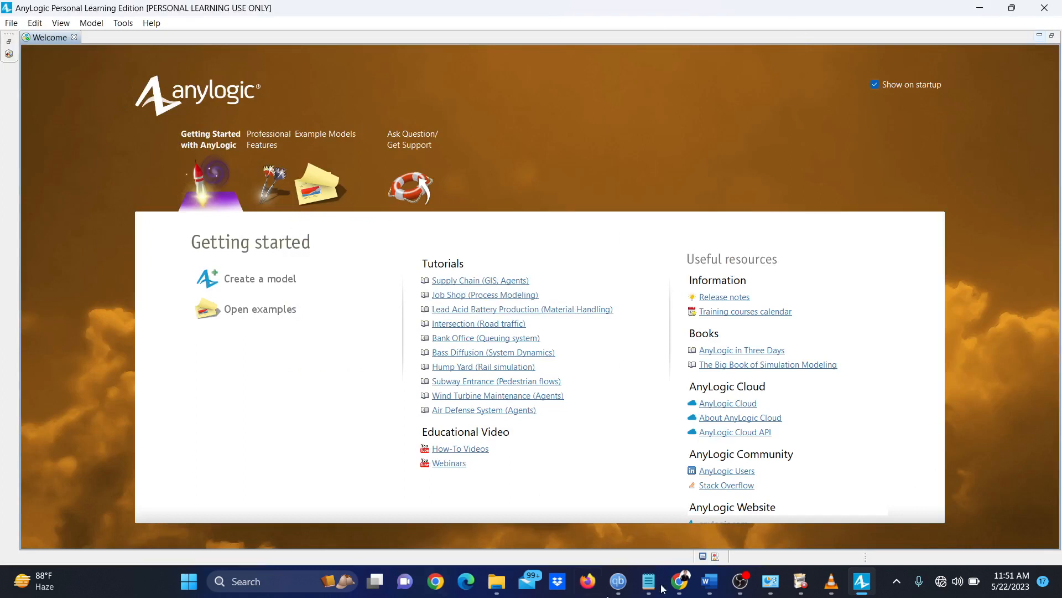
mouse_move(643, 373)
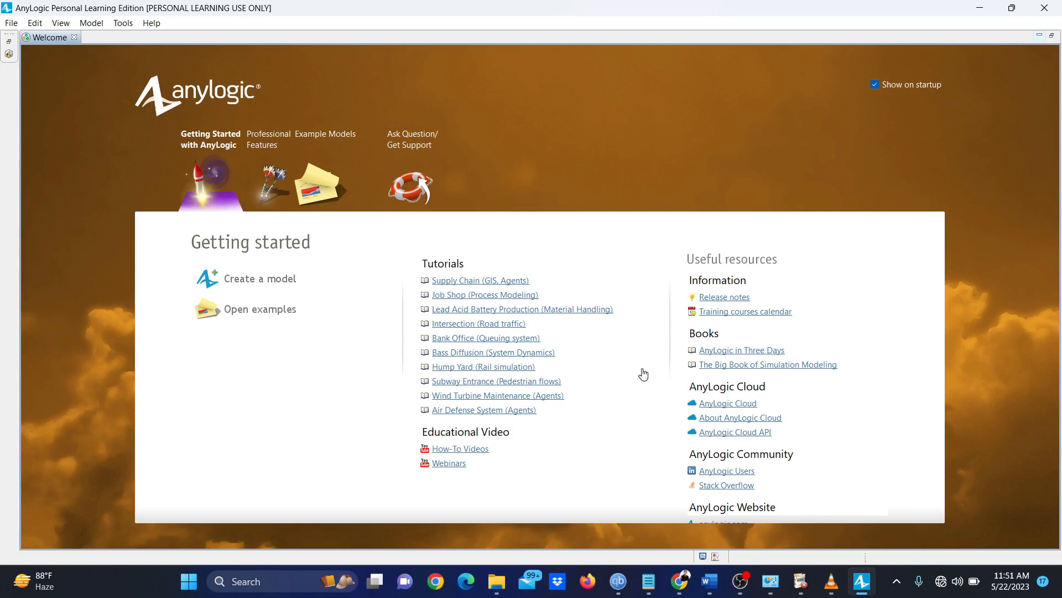
mouse_move(861, 573)
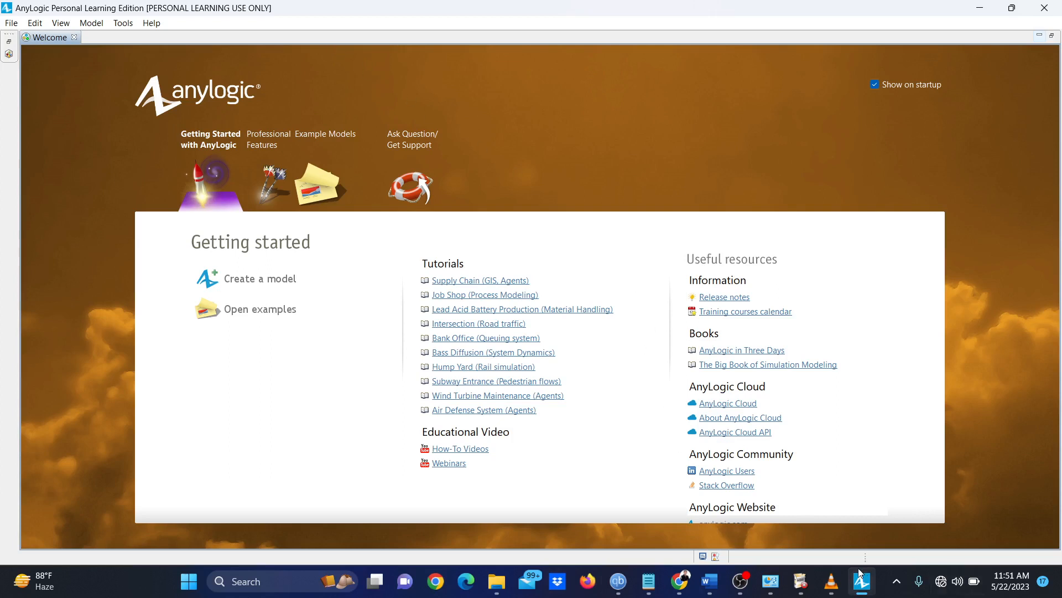
mouse_move(861, 581)
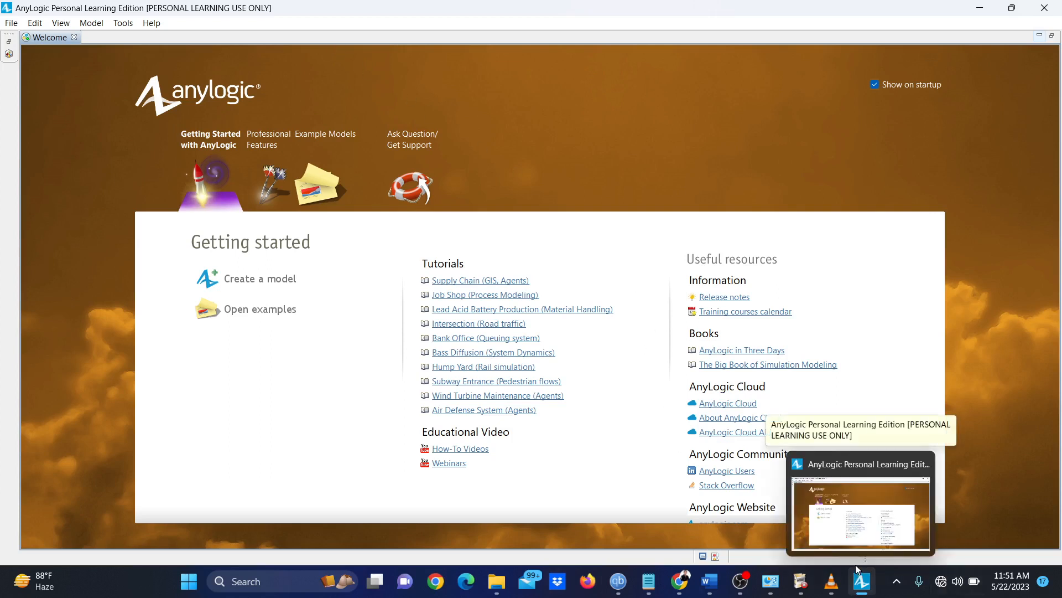
mouse_move(965, 490)
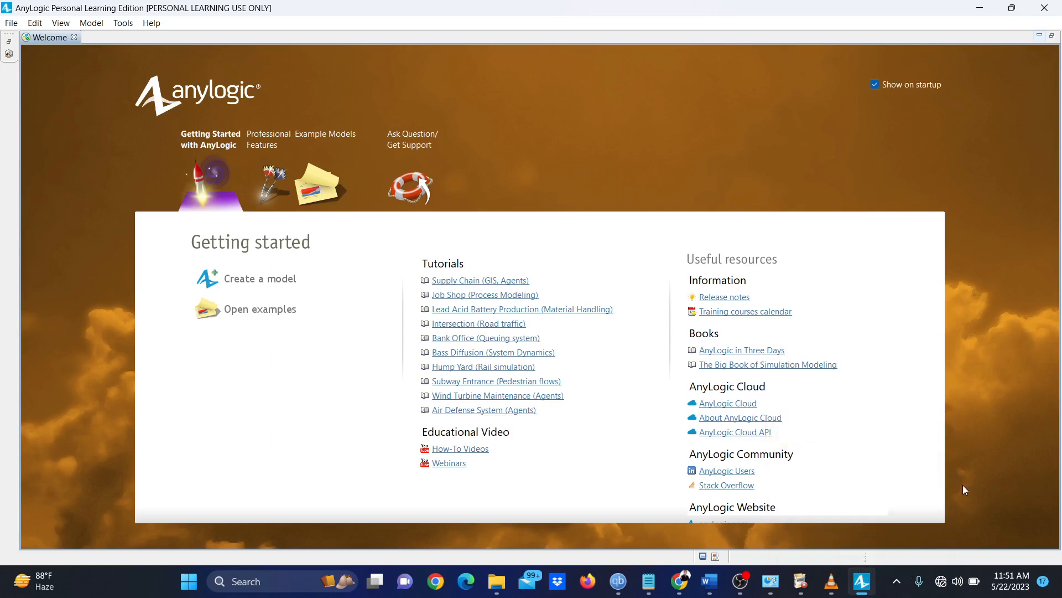